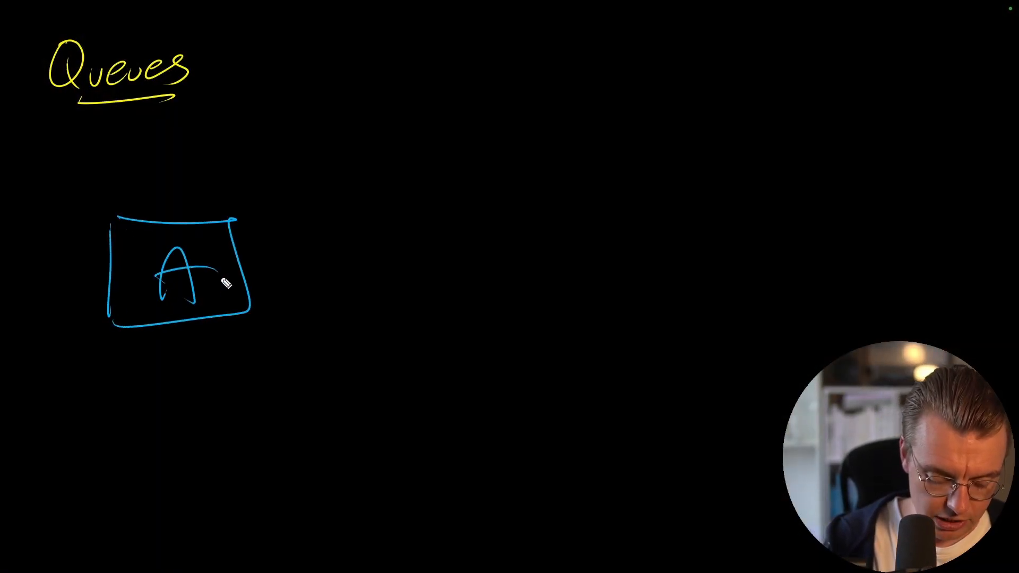
Step: Sketch the B service box on the right and a queue cylinder between A and B
drag(769, 211, 770, 302)
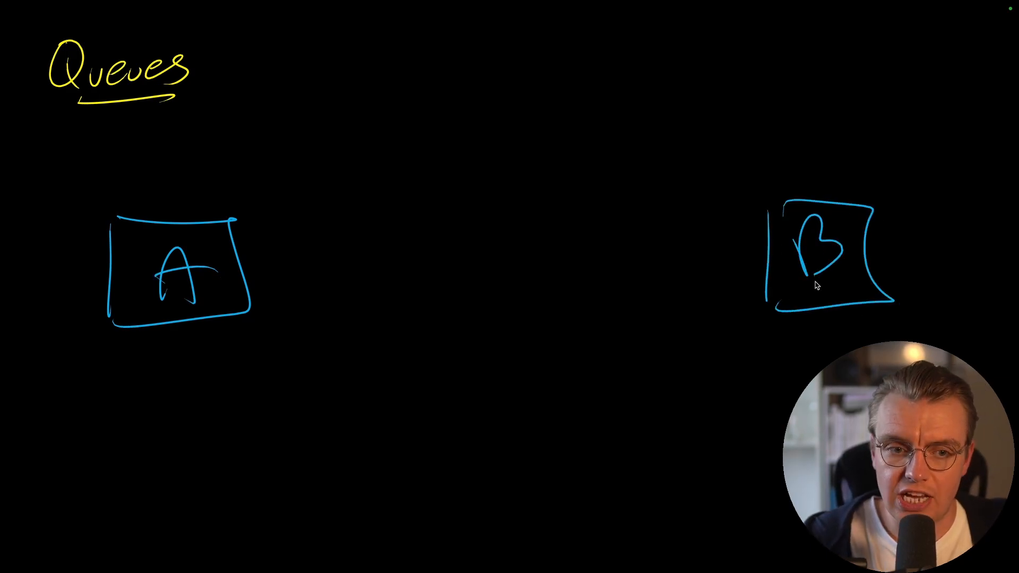
drag(354, 234, 585, 312)
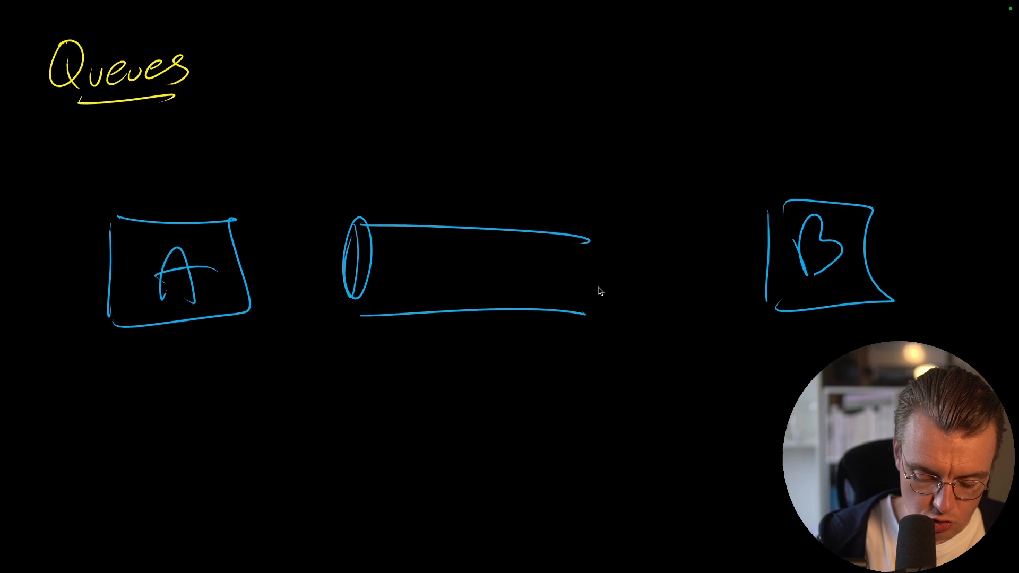
drag(586, 234, 598, 318)
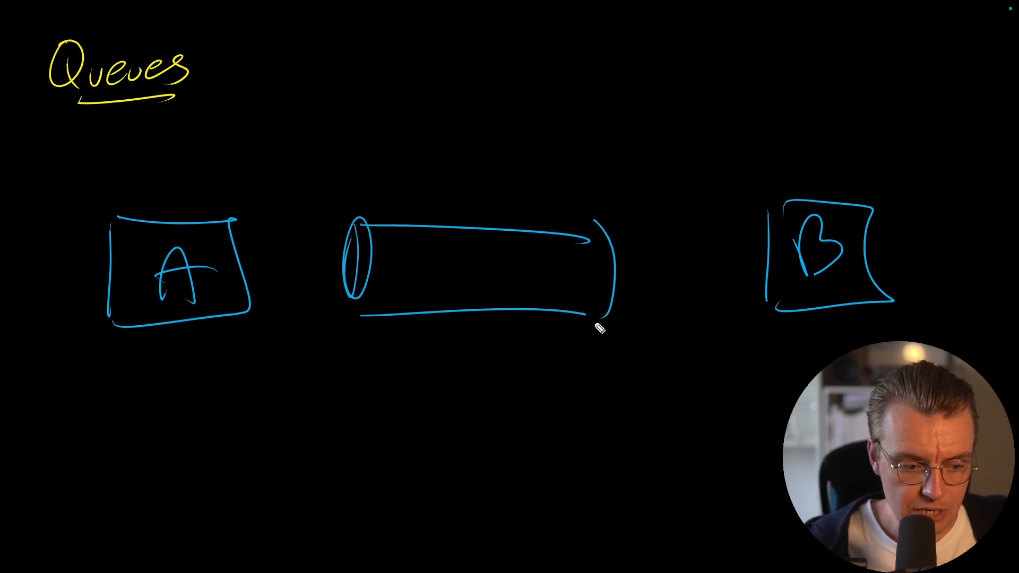
Step: Draw an arrow from A into the queue and message blocks inside the cylinder
drag(260, 264, 332, 263)
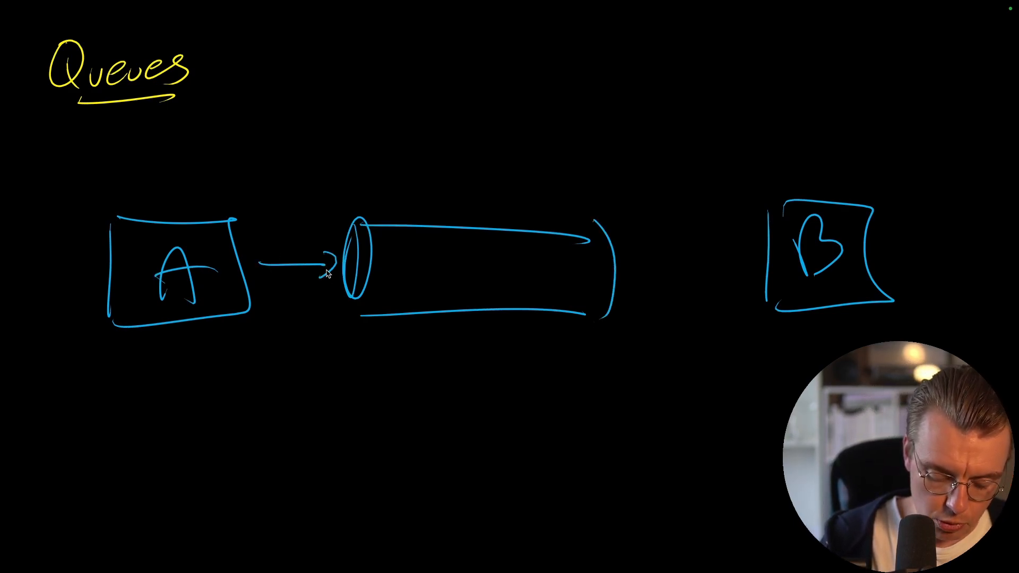
drag(455, 266, 572, 266)
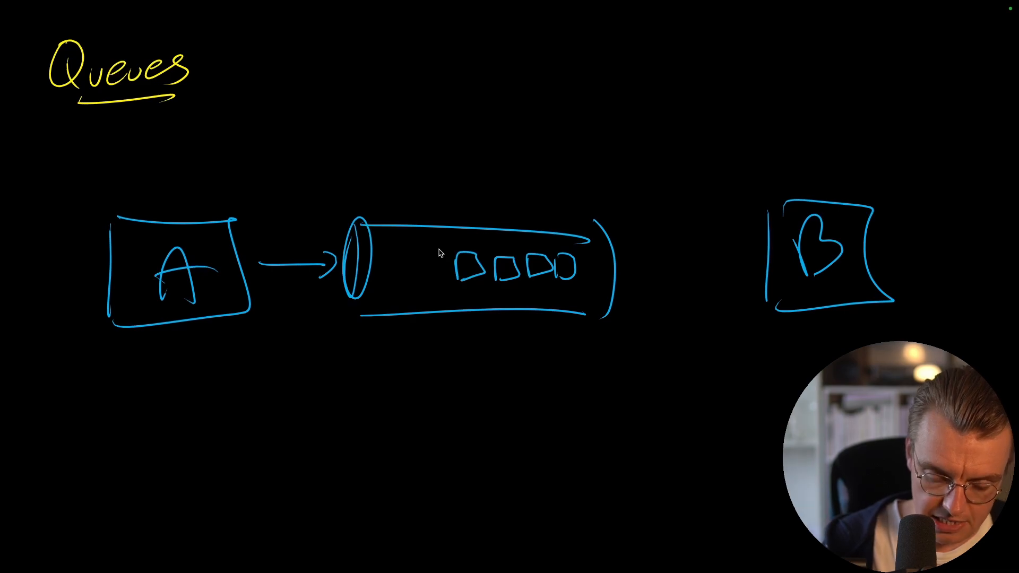
drag(721, 265, 615, 273)
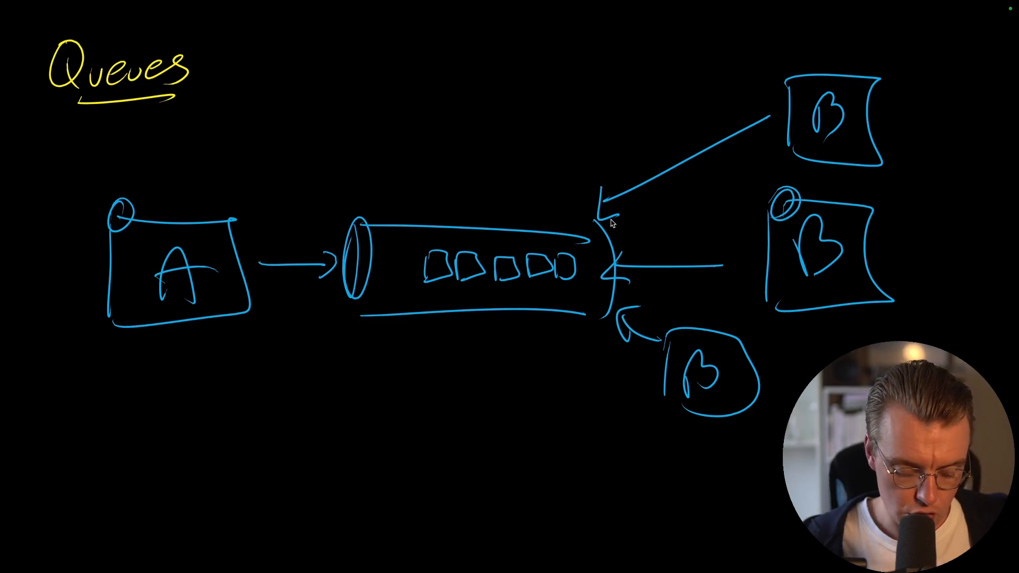
Step: Draw a stroke from the queue's outlet end up toward an upper B instance
drag(565, 254, 764, 121)
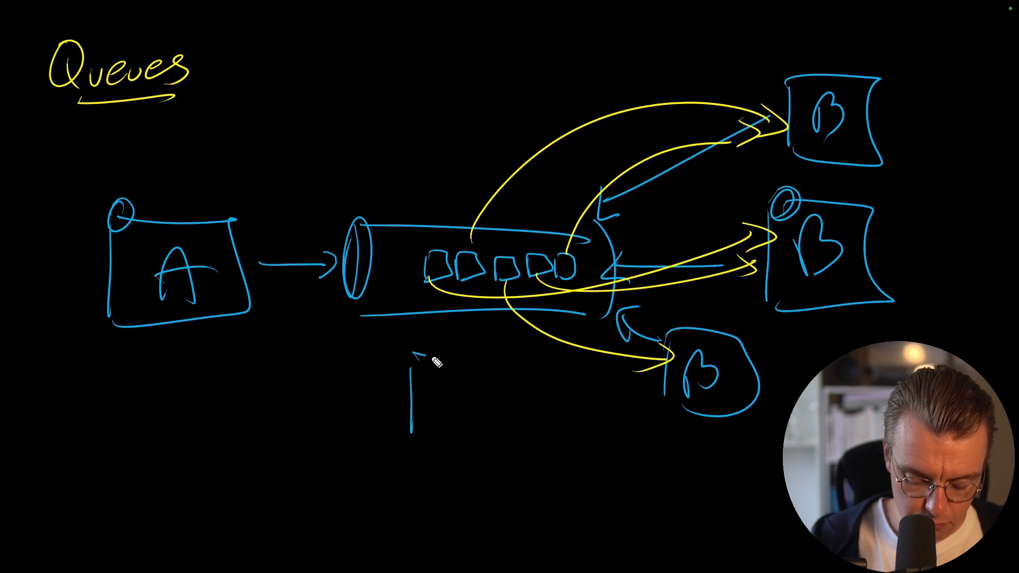
Step: Draw the C service box below the queue cylinder
drag(410, 351, 513, 449)
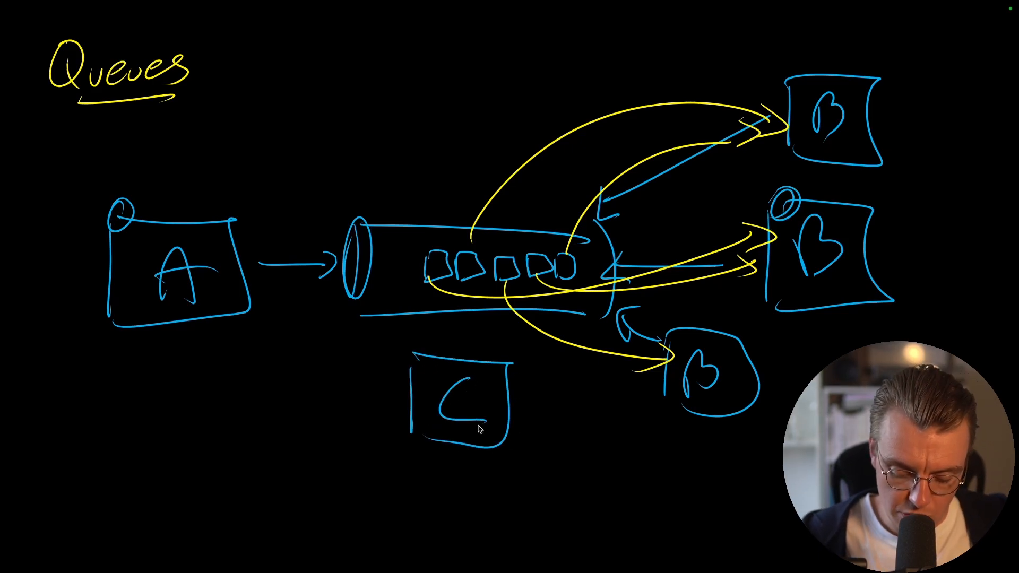